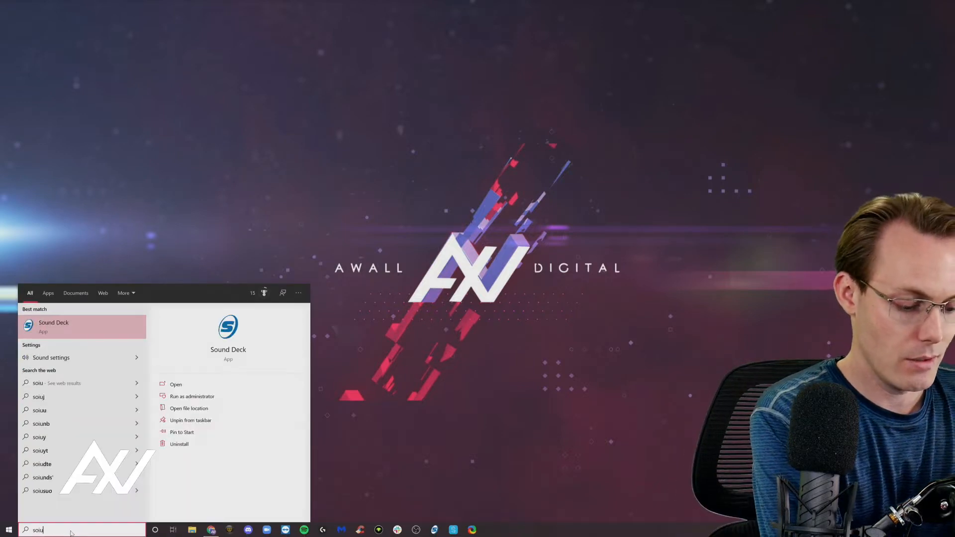
# - Search 'sound' from Start and launch the Sound settings page
pyautogui.write('n')
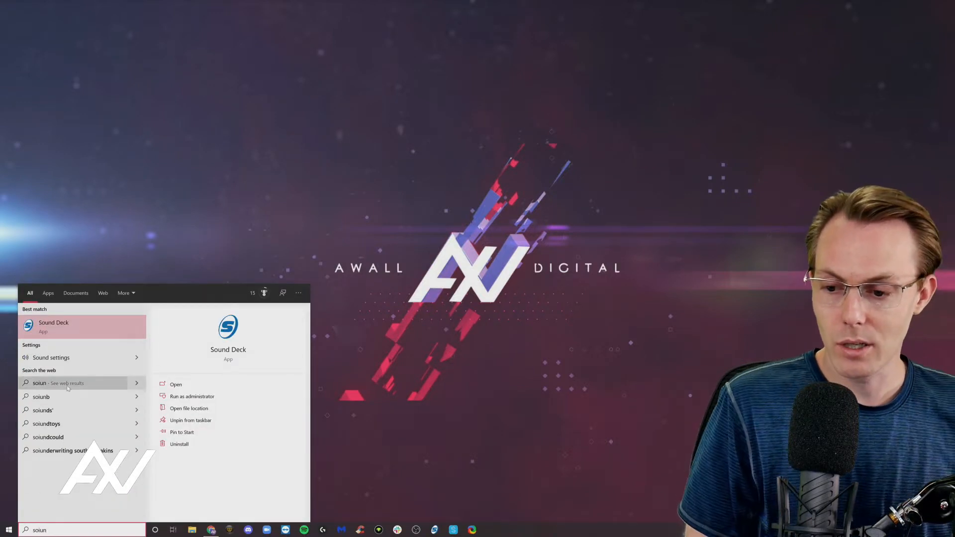
pyautogui.click(51, 357)
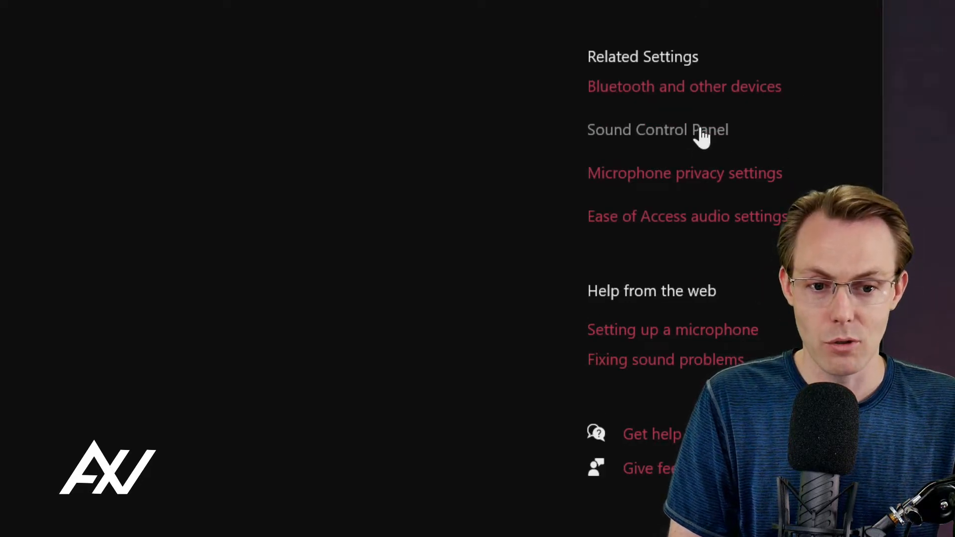
# - Launch the classic Sound Control Panel from the Related Settings links
pyautogui.click(658, 130)
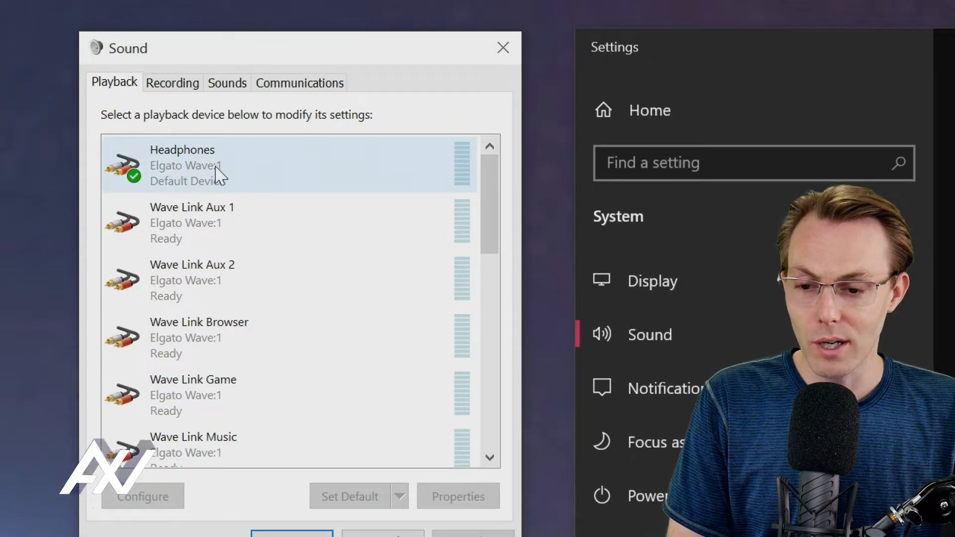
# - Make the Realtek Speakers the default playback device
pyautogui.rightClick(183, 164)
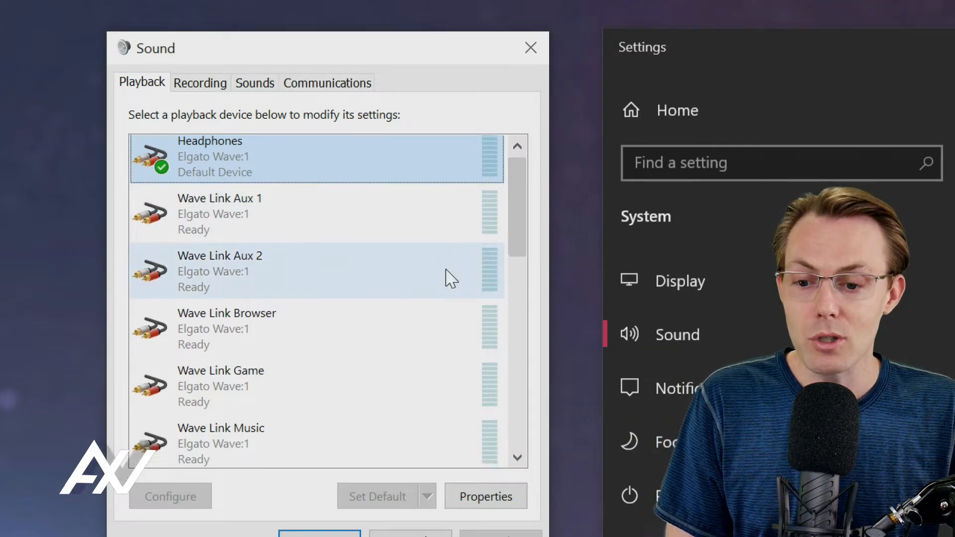
pyautogui.scroll(-3)
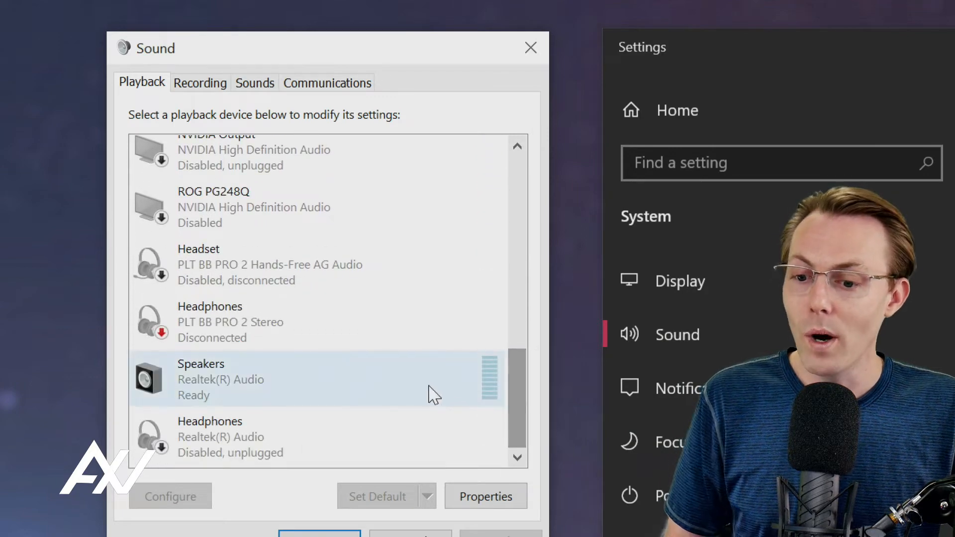
pyautogui.rightClick(275, 379)
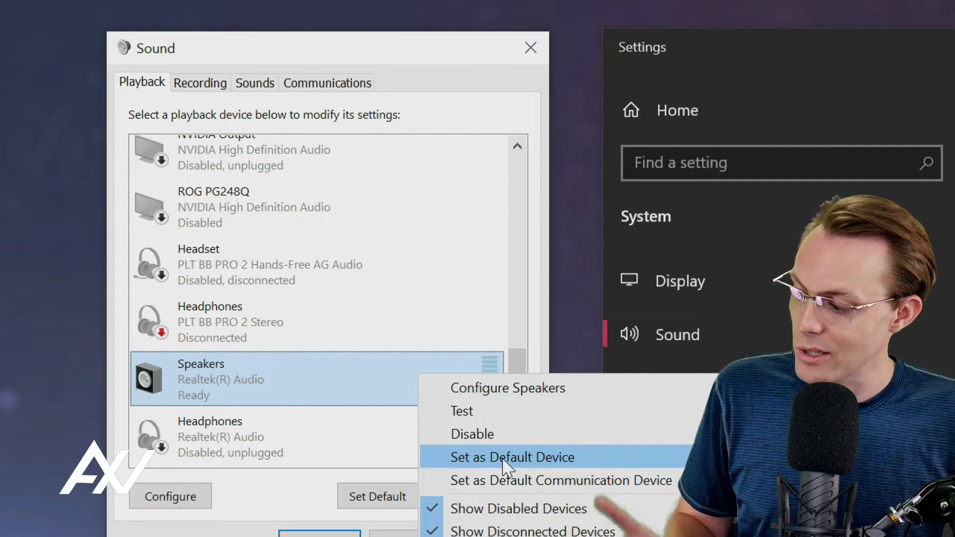
pyautogui.click(512, 457)
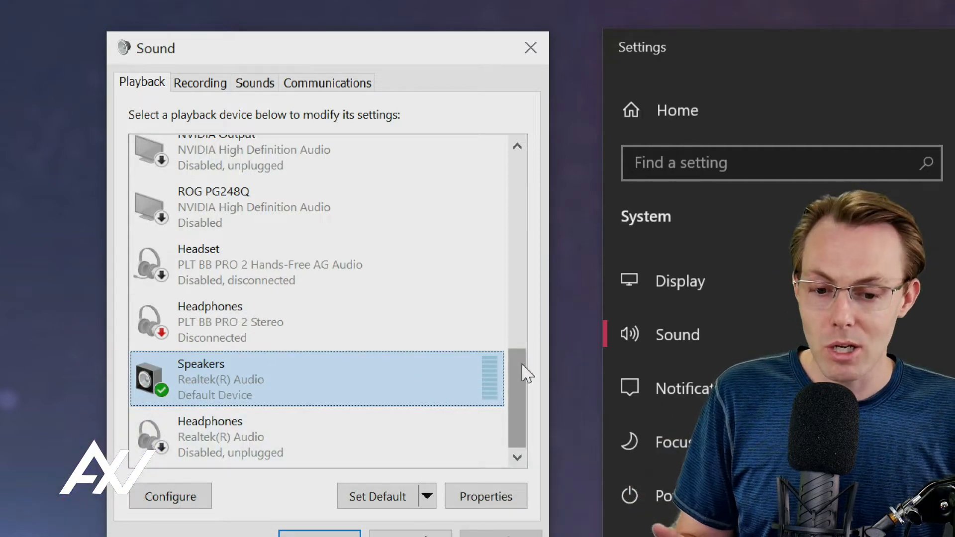
# - Make the Elgato Wave:1 Headphones the default playback device again
pyautogui.scroll(3)
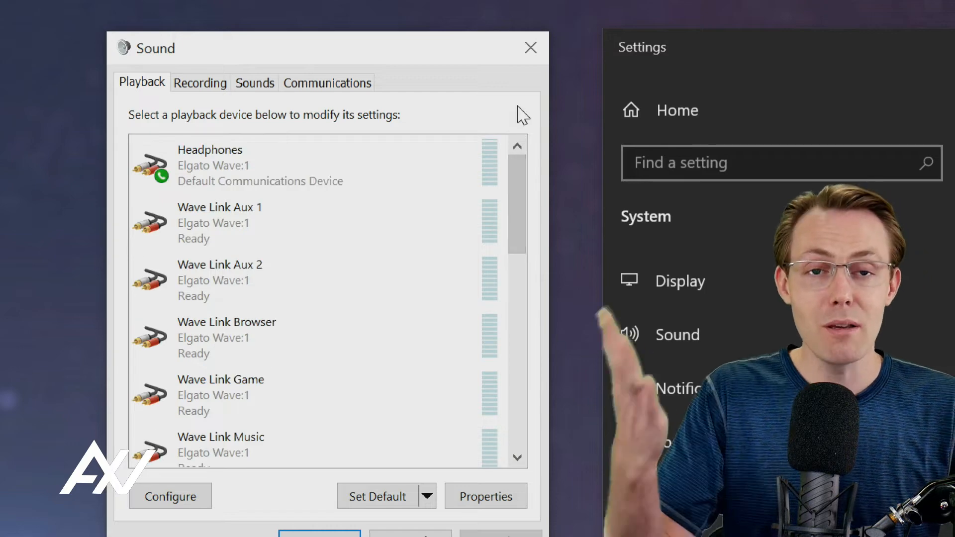
pyautogui.rightClick(210, 164)
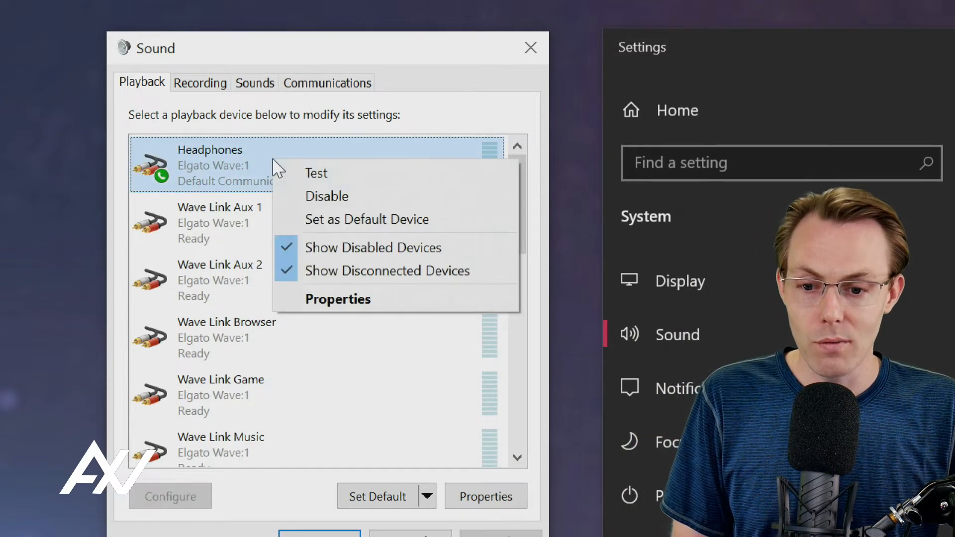
pyautogui.click(367, 219)
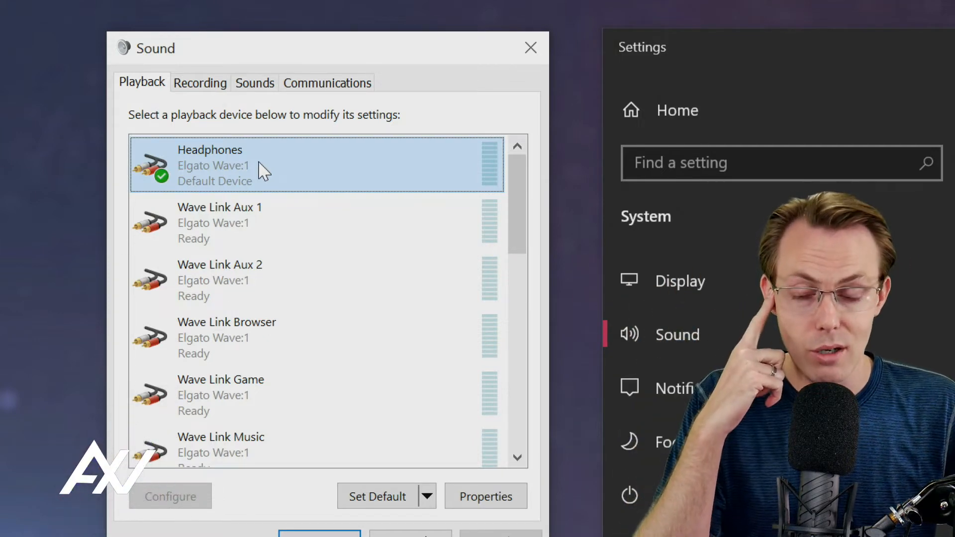
pyautogui.moveTo(298, 177)
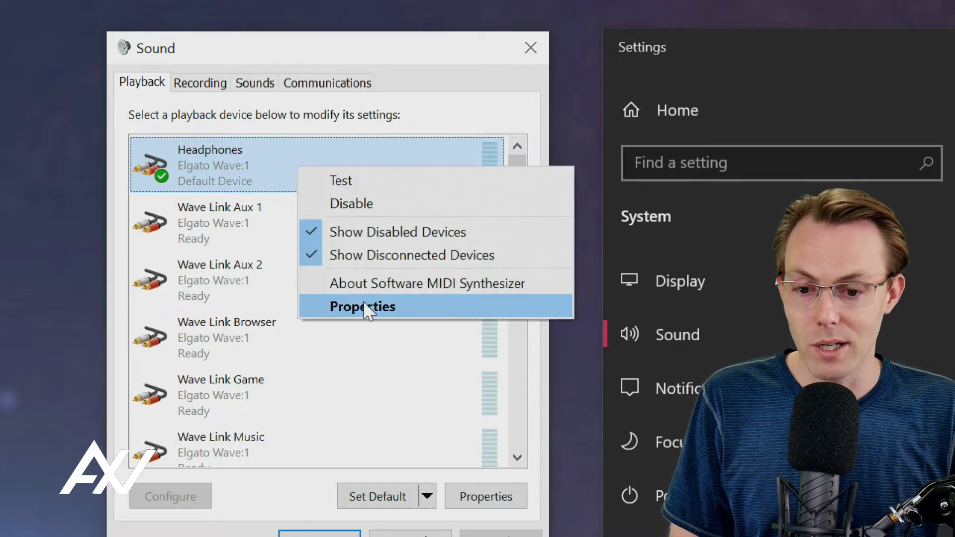
# - Bring up Headphones Properties for the Elgato Wave:1 on its General tab
pyautogui.click(362, 307)
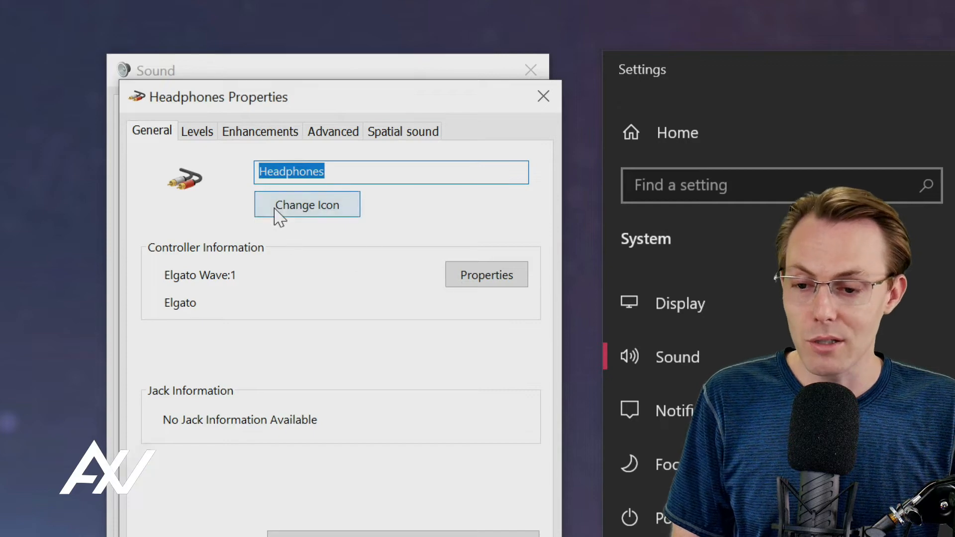
# - On Levels, raise the Headphones level to 30, then return it to 23
pyautogui.click(197, 131)
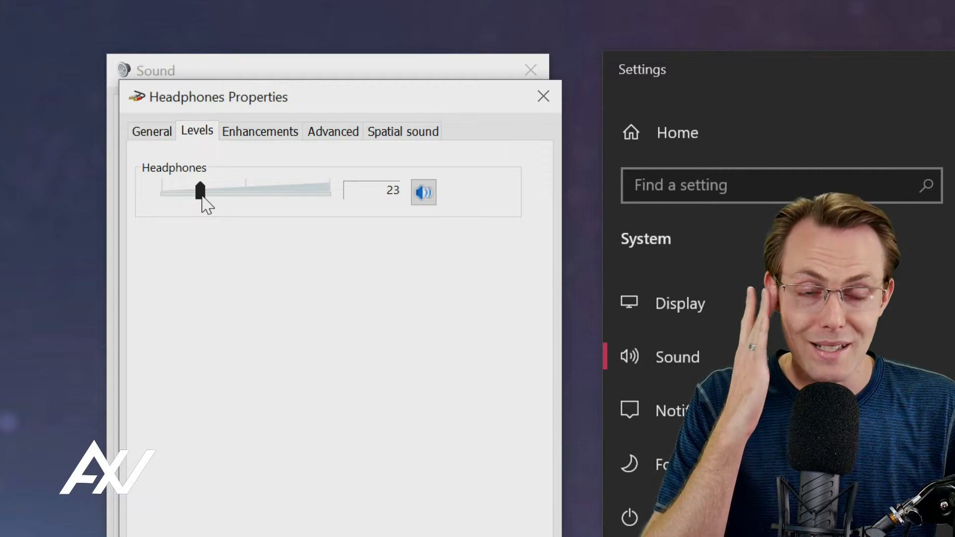
pyautogui.moveTo(200, 191); pyautogui.dragTo(211, 191)
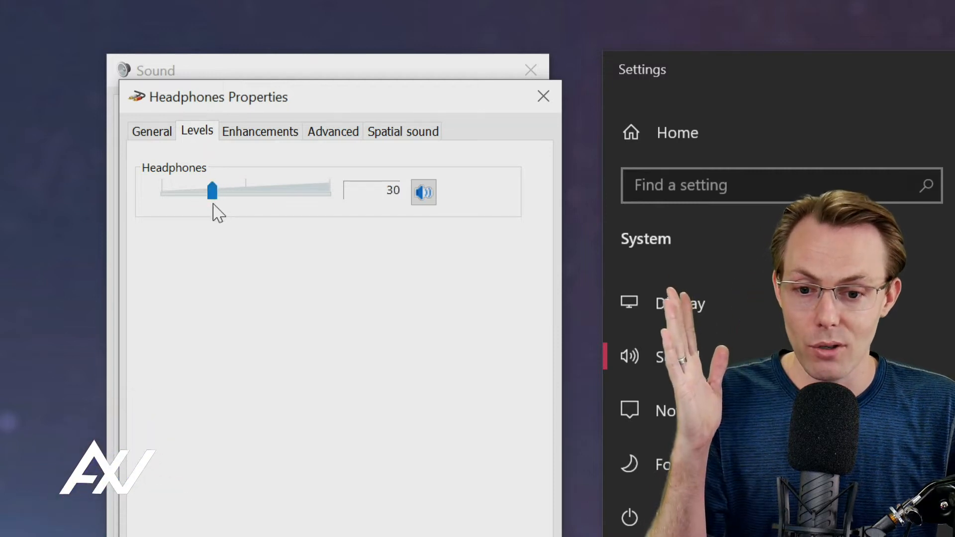
pyautogui.moveTo(212, 191); pyautogui.dragTo(200, 191)
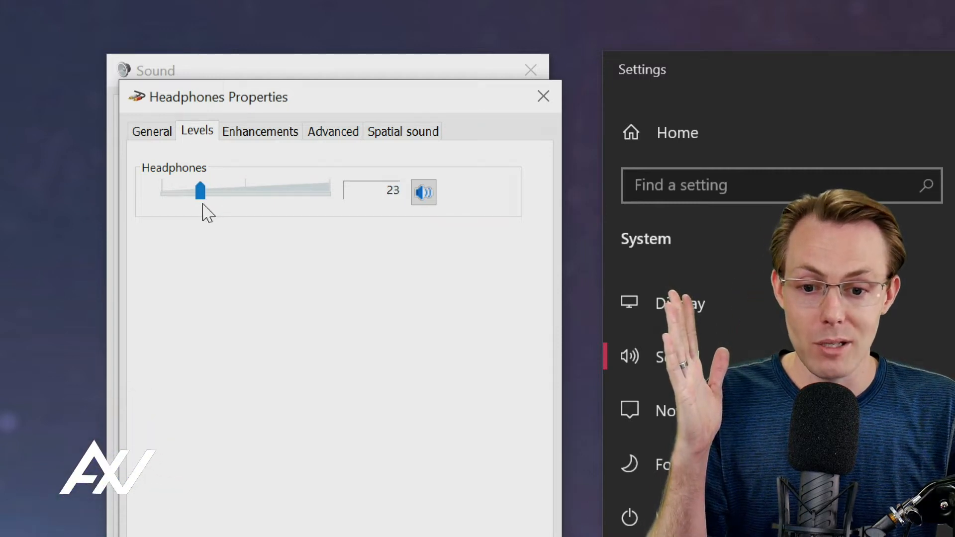